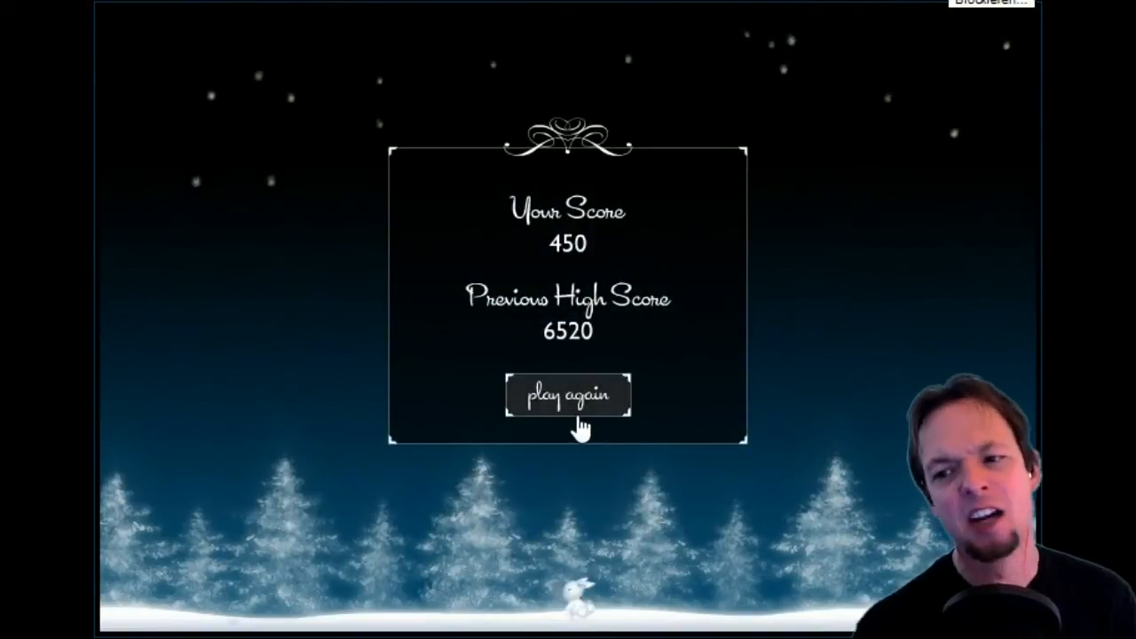
click(567, 394)
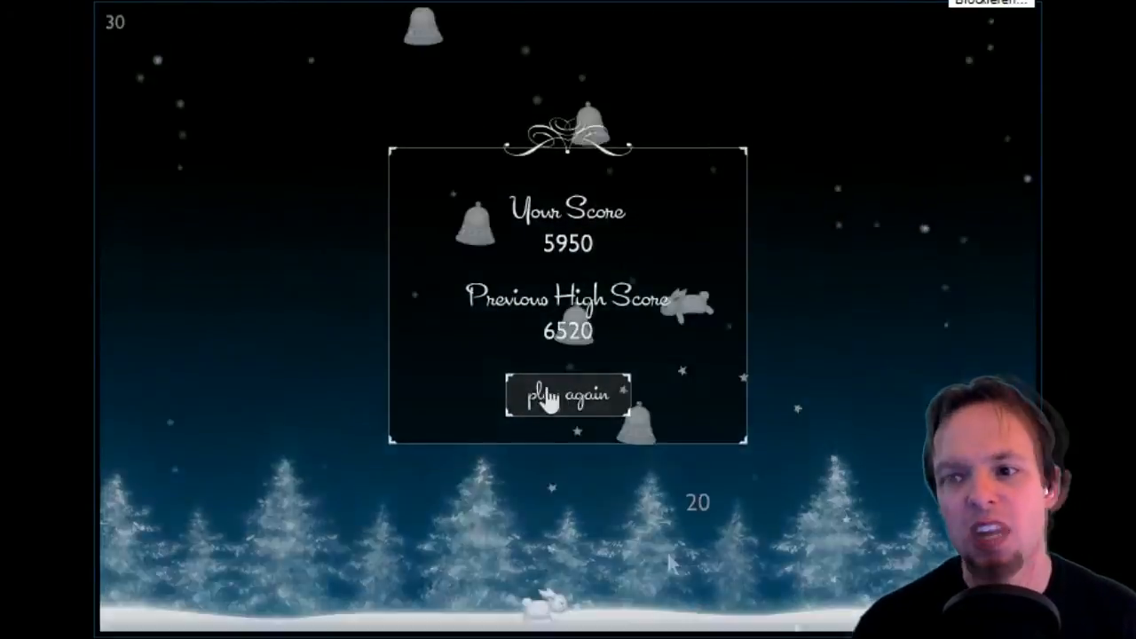
click(568, 394)
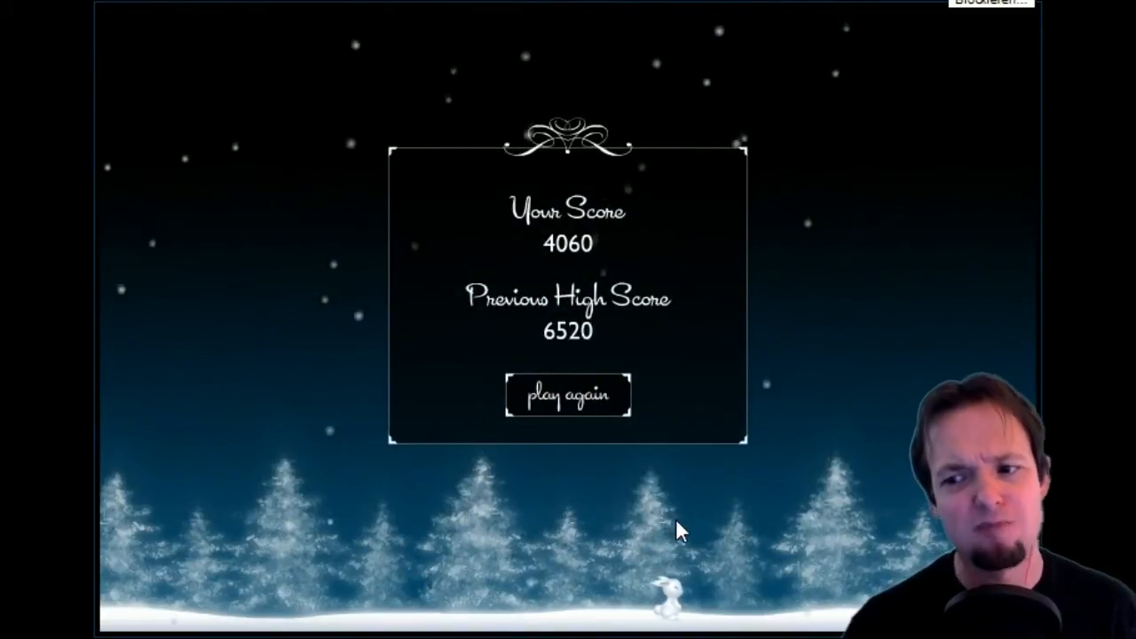
click(566, 394)
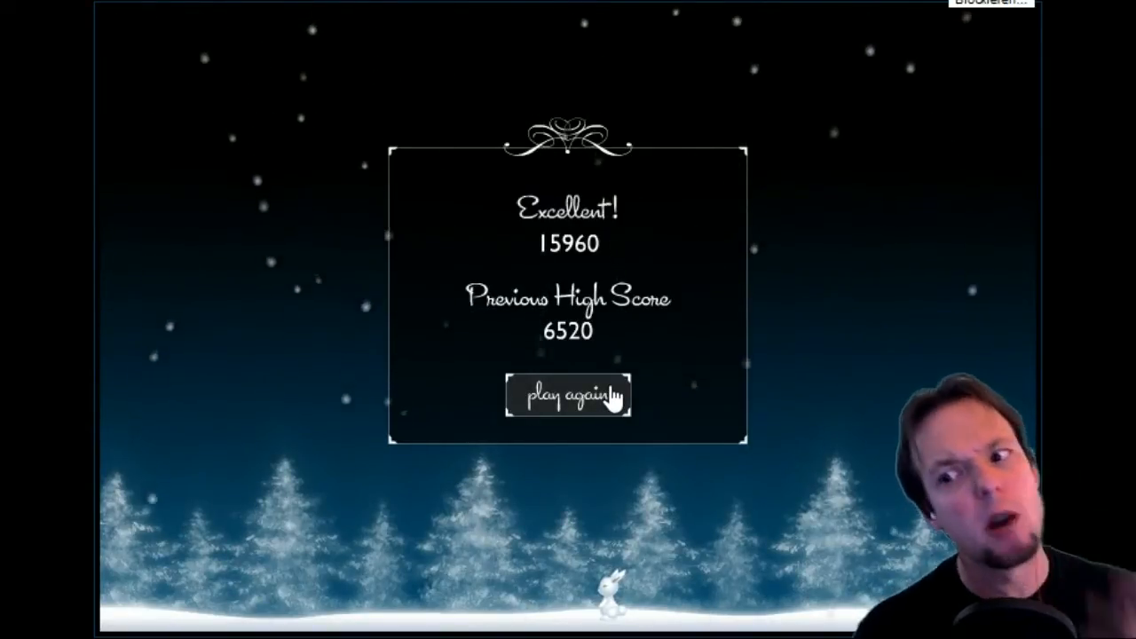
click(568, 395)
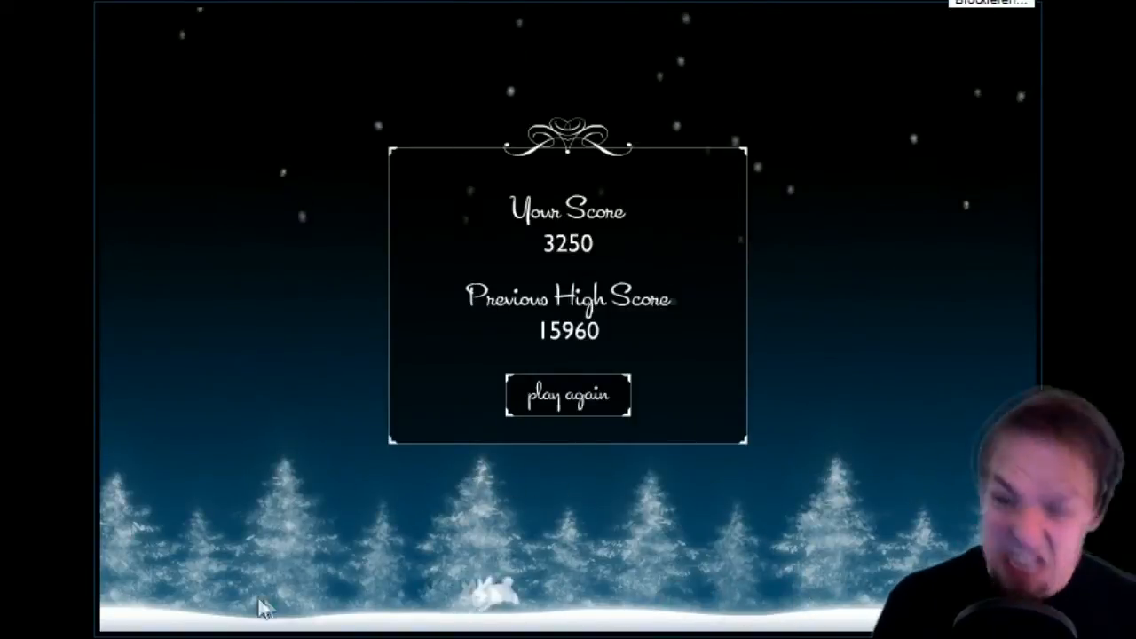
click(569, 395)
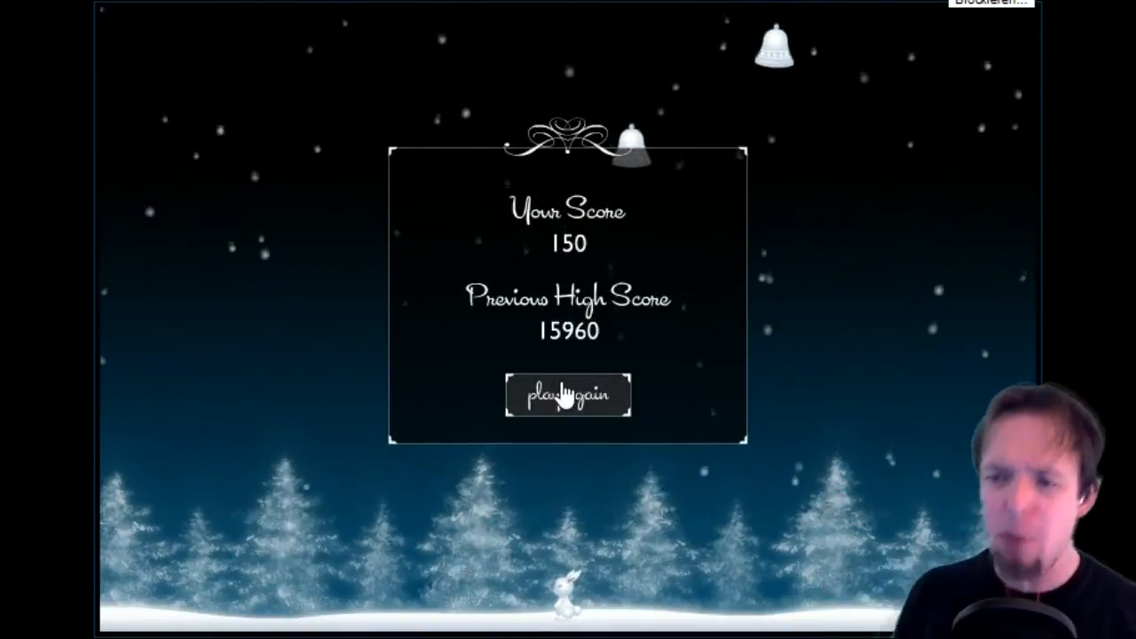
mouse_move(440, 235)
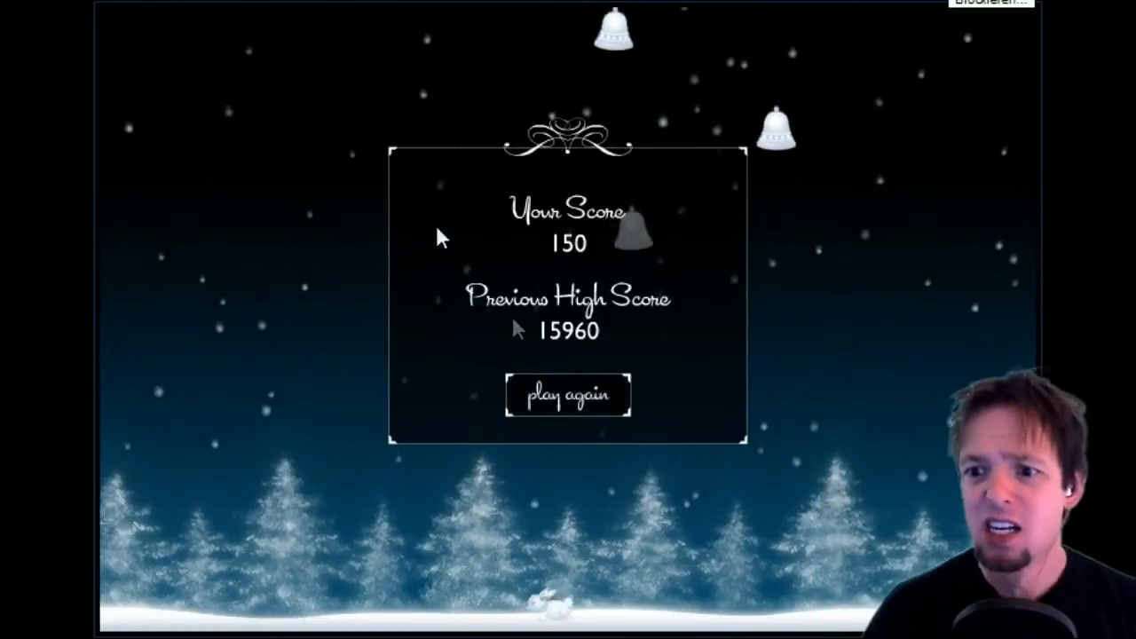
click(566, 394)
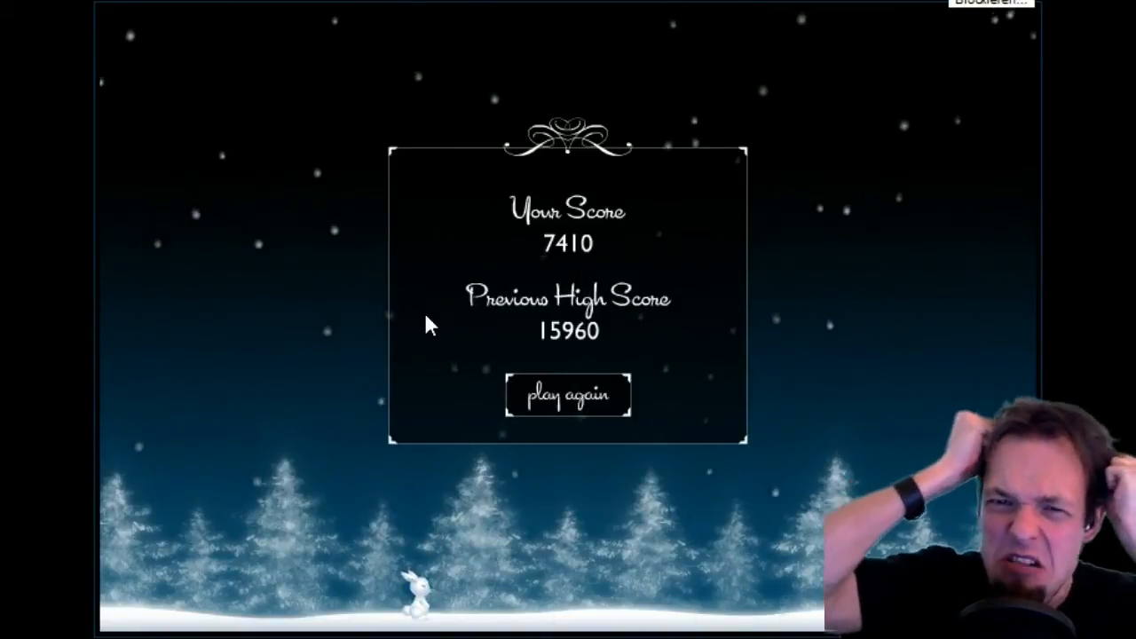
click(567, 394)
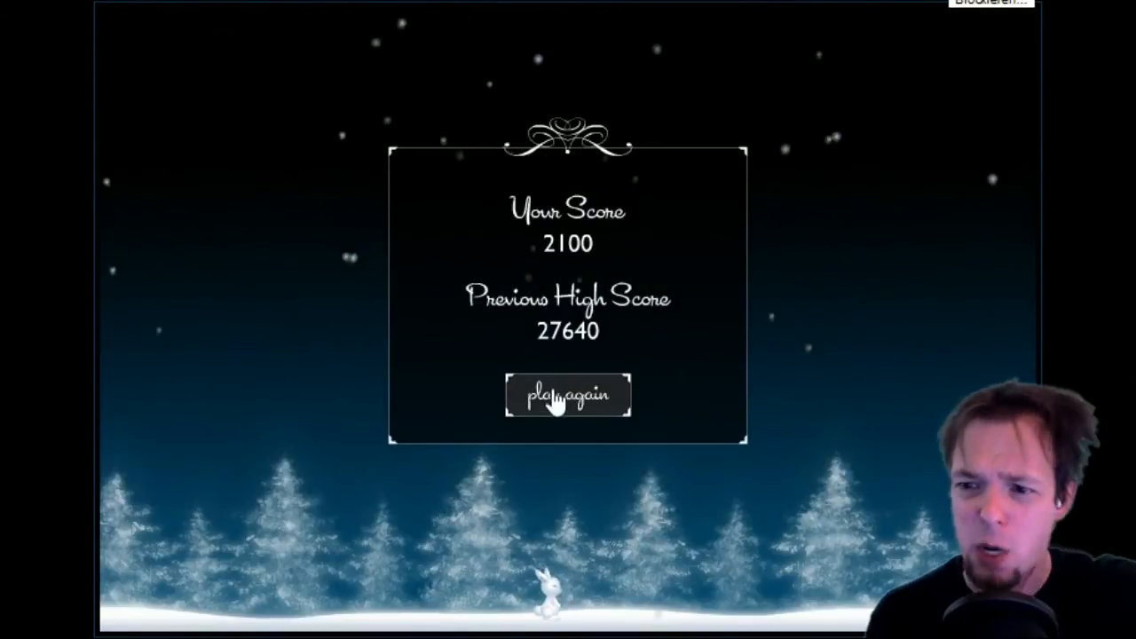
click(568, 394)
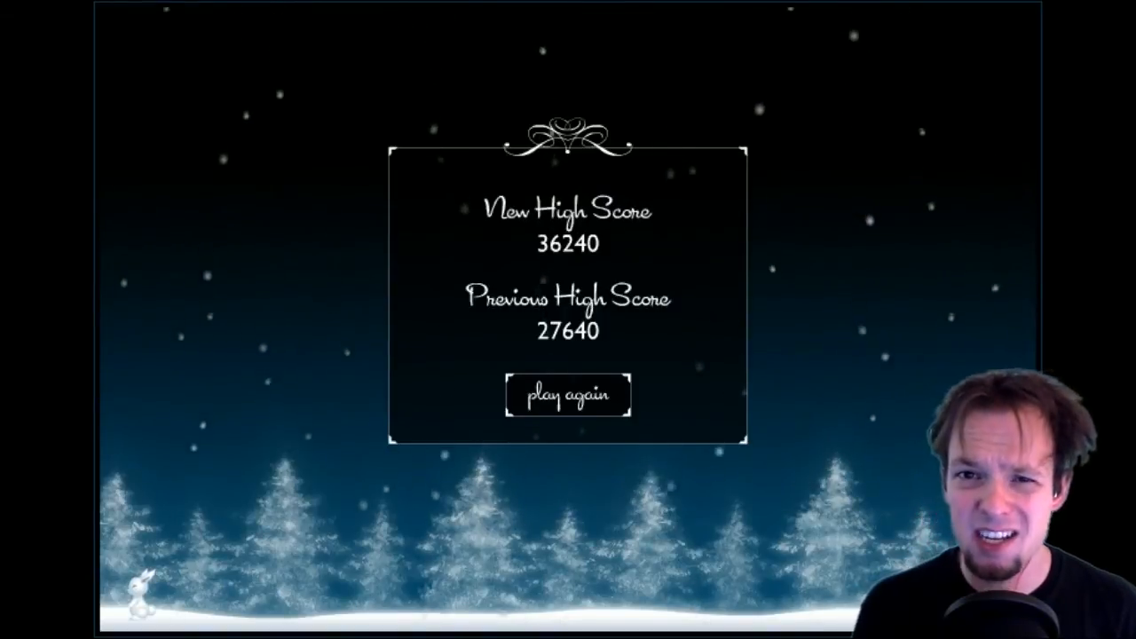
click(566, 394)
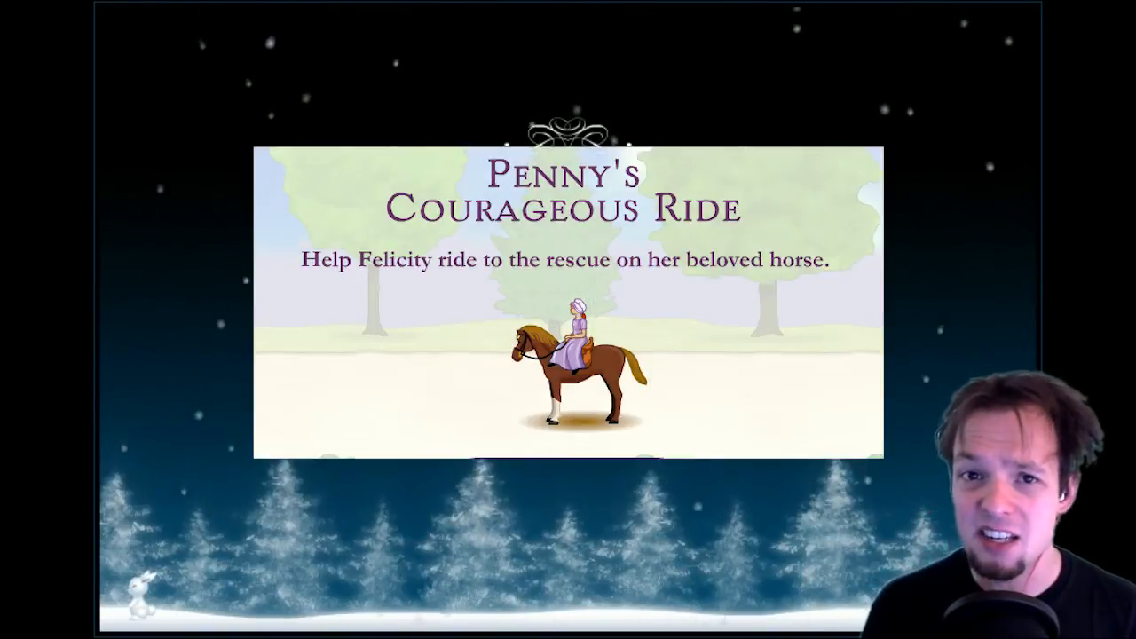